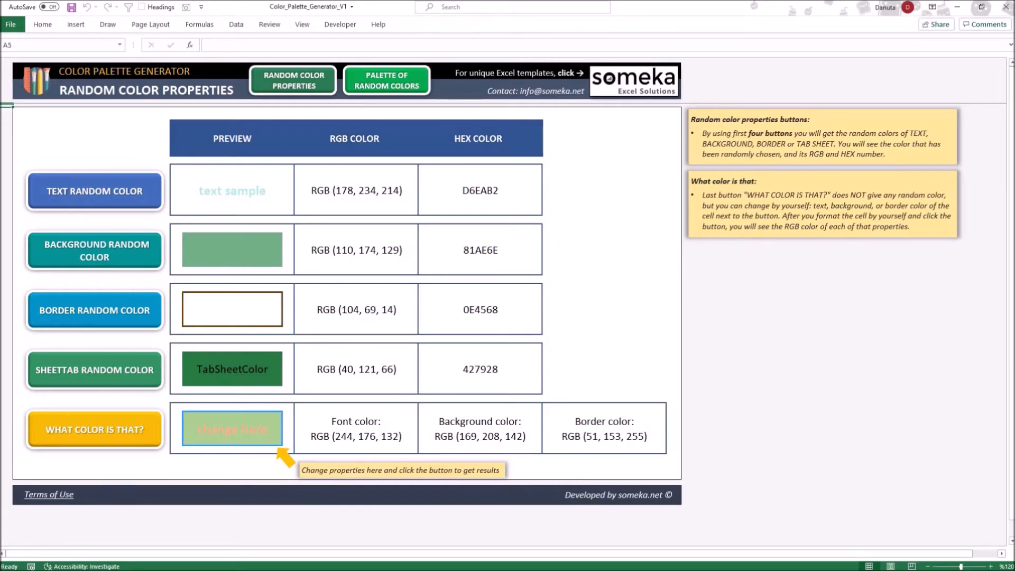
mouse_move(81, 318)
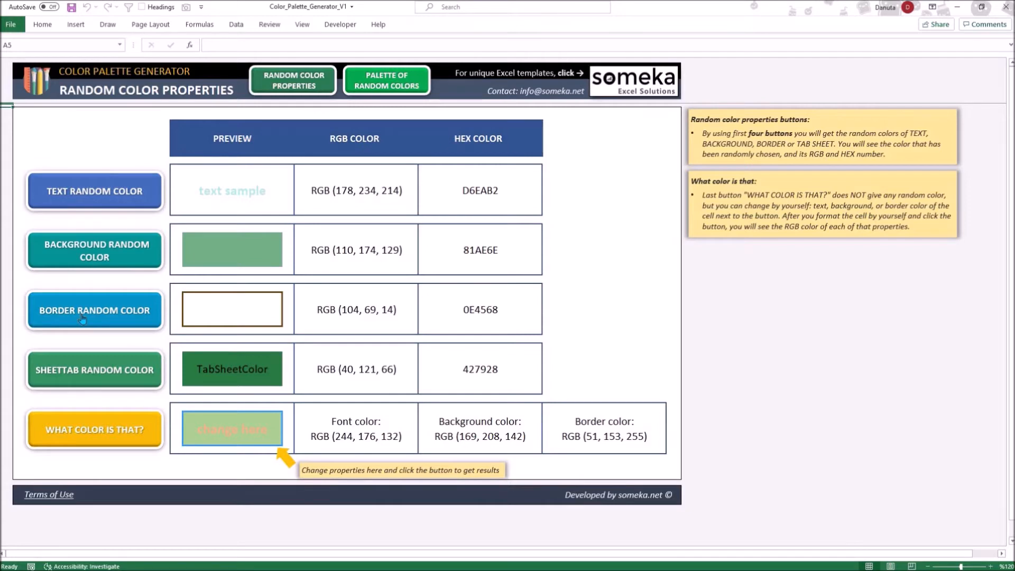
mouse_move(417, 188)
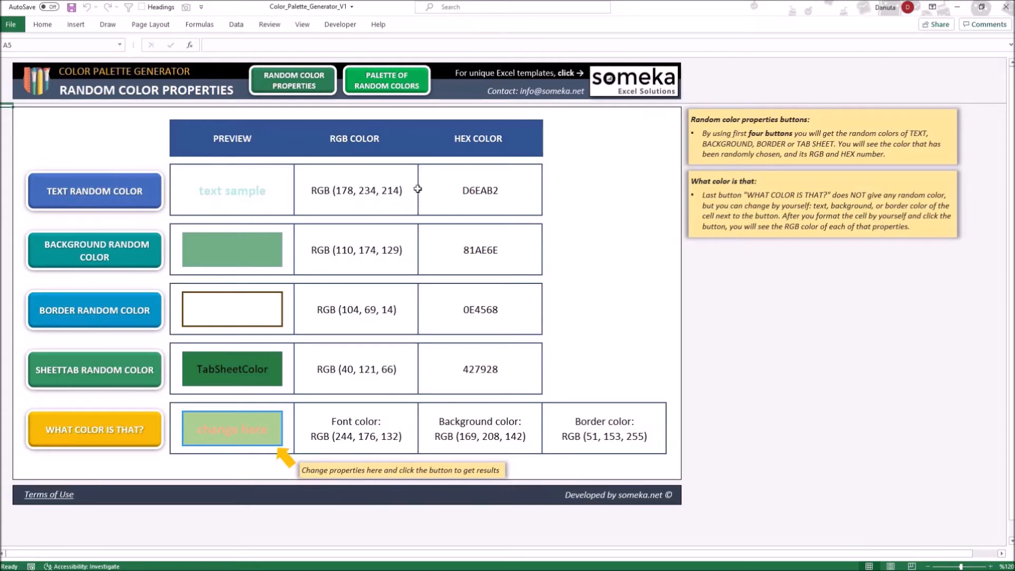
mouse_move(490, 209)
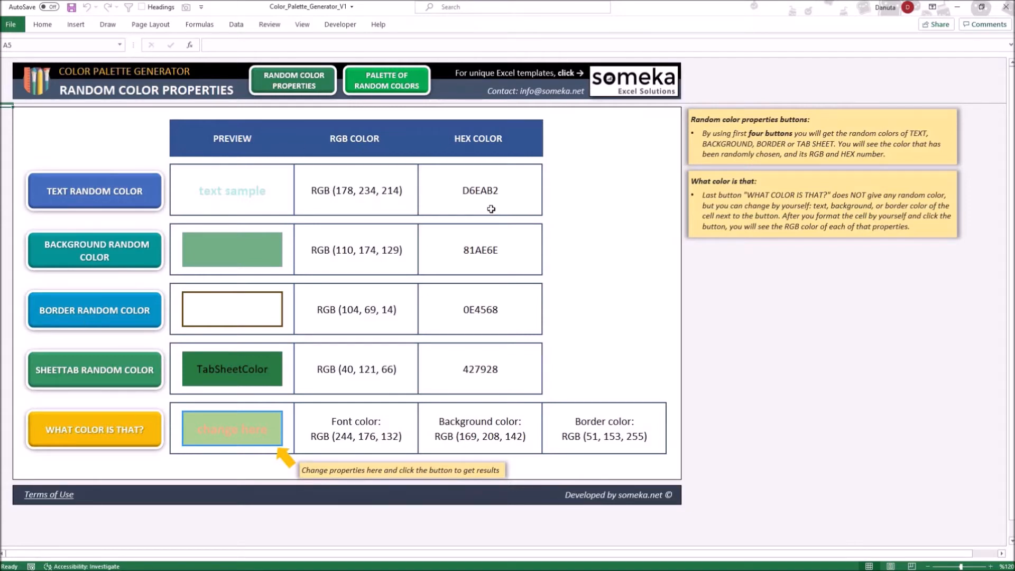
mouse_move(419, 226)
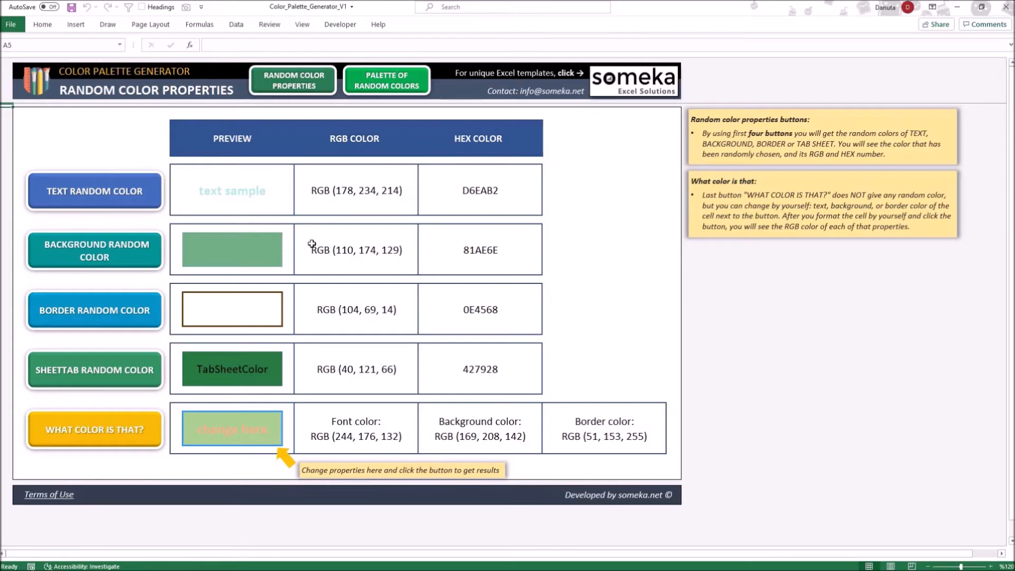
mouse_move(146, 426)
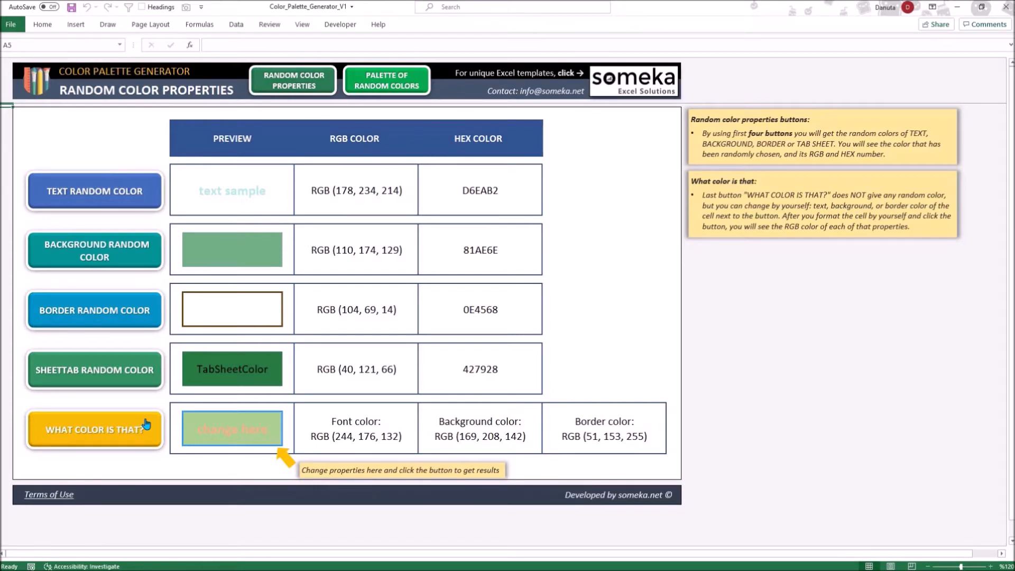
mouse_move(233, 452)
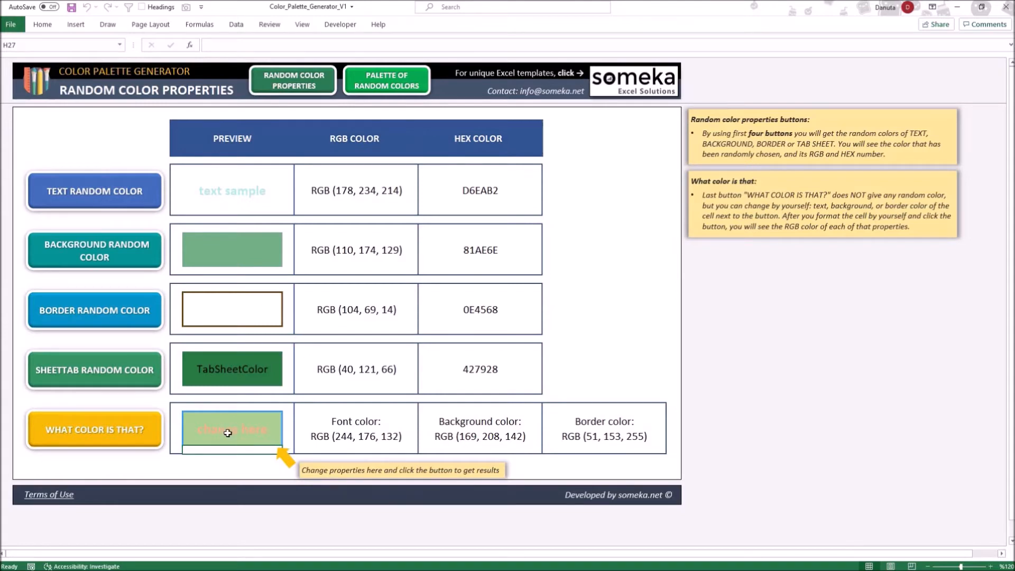
Make the sample cell's text green from the Home tab font colour palette.
left_click(41, 24)
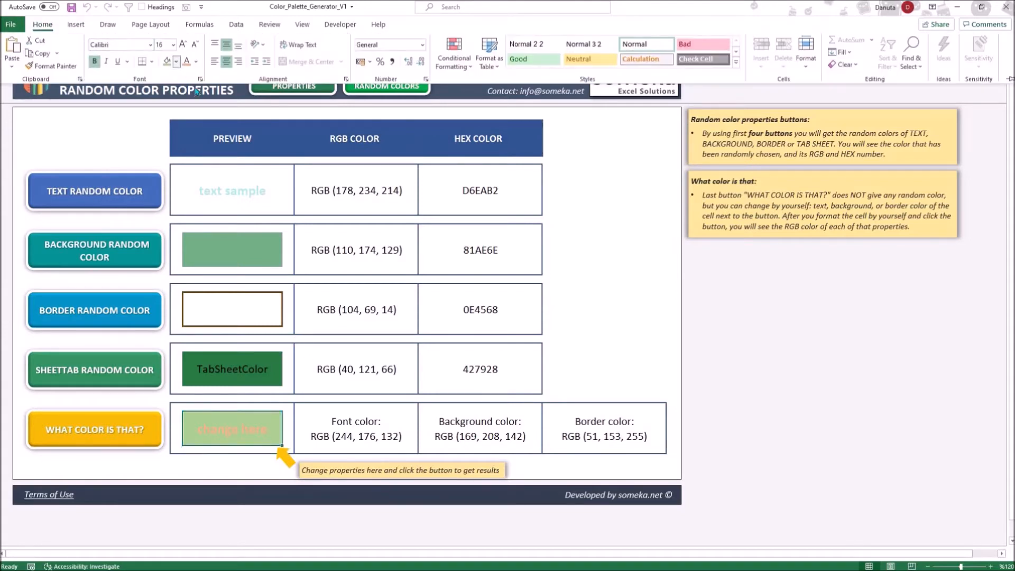
left_click(196, 61)
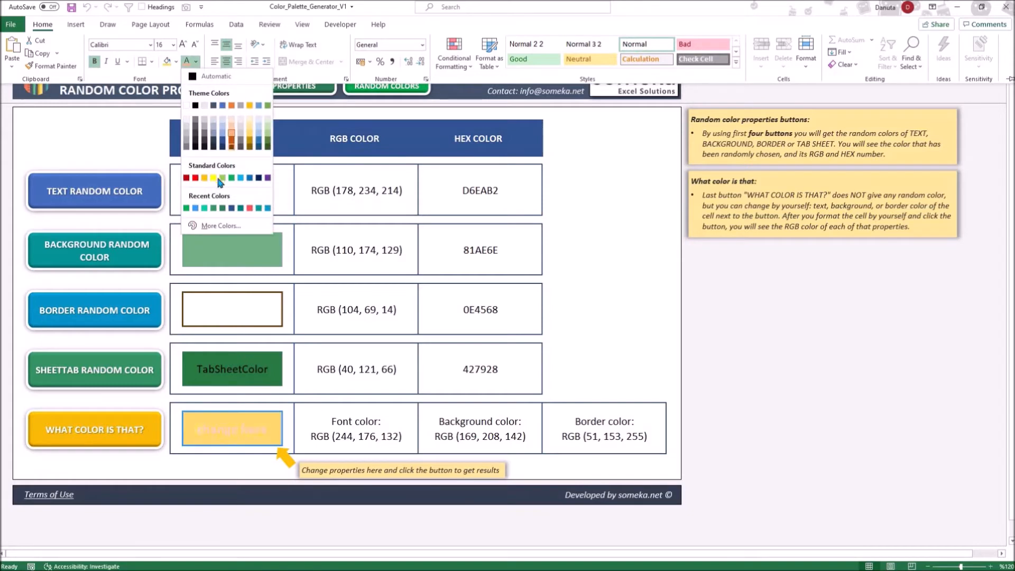
left_click(223, 178)
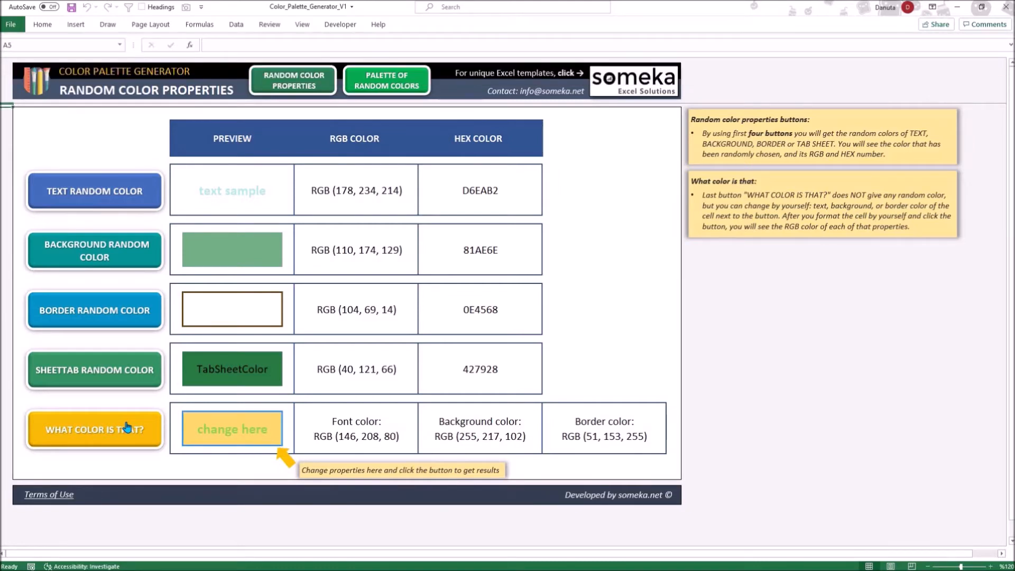
mouse_move(314, 415)
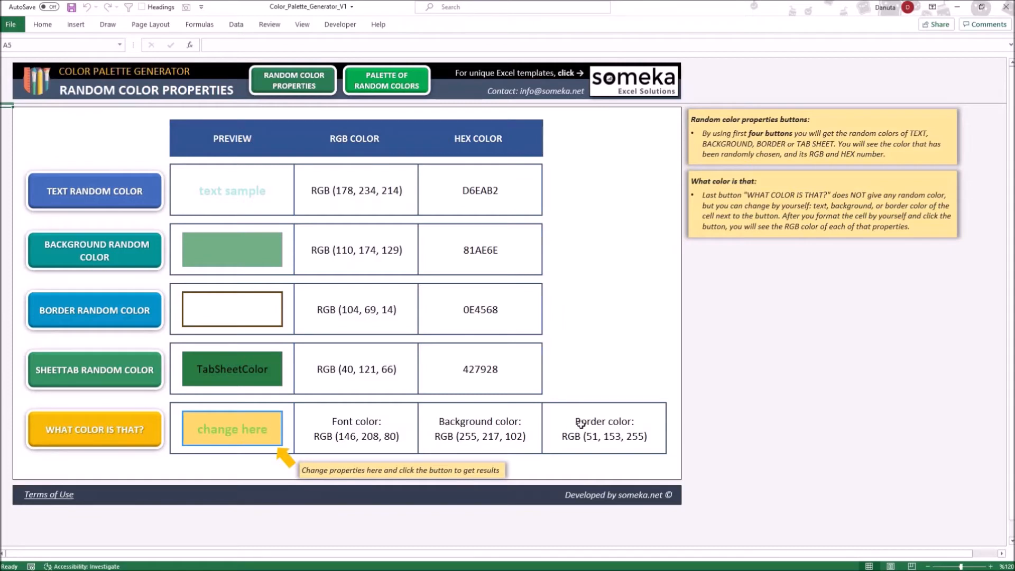
mouse_move(501, 437)
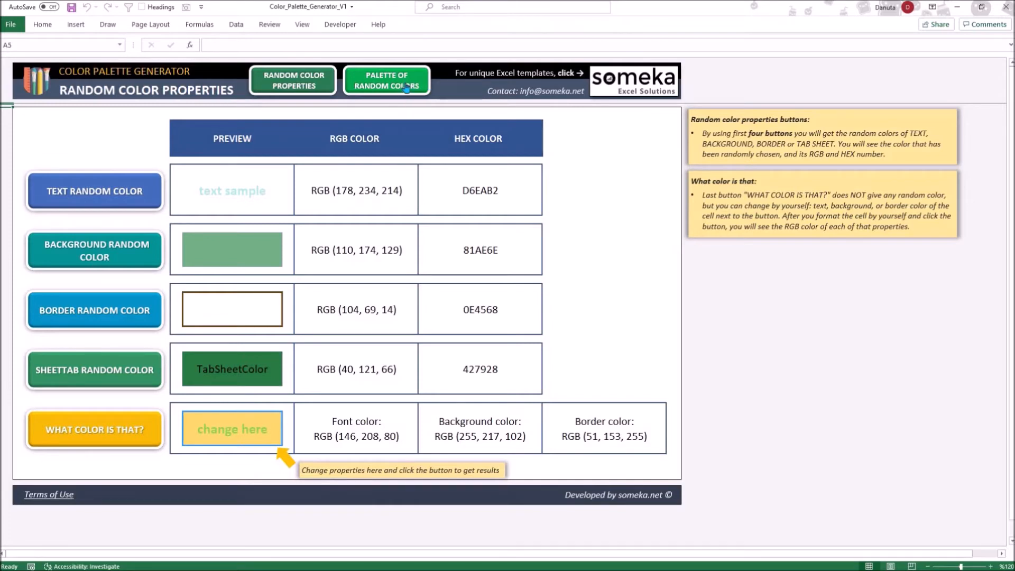
Go to the Palette of Random Colors sheet and fill its grid with random colours.
left_click(385, 80)
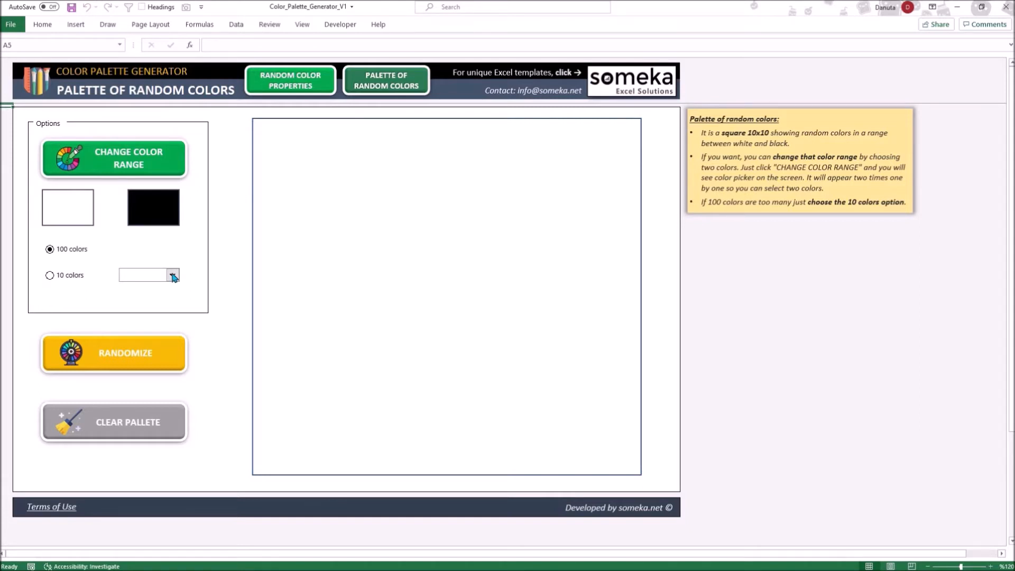
mouse_move(472, 296)
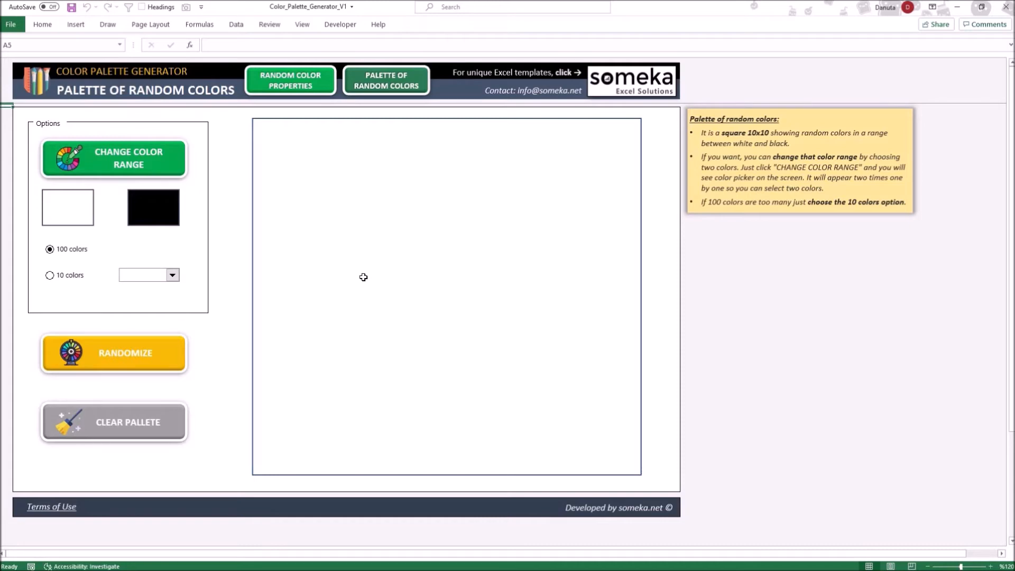
mouse_move(161, 329)
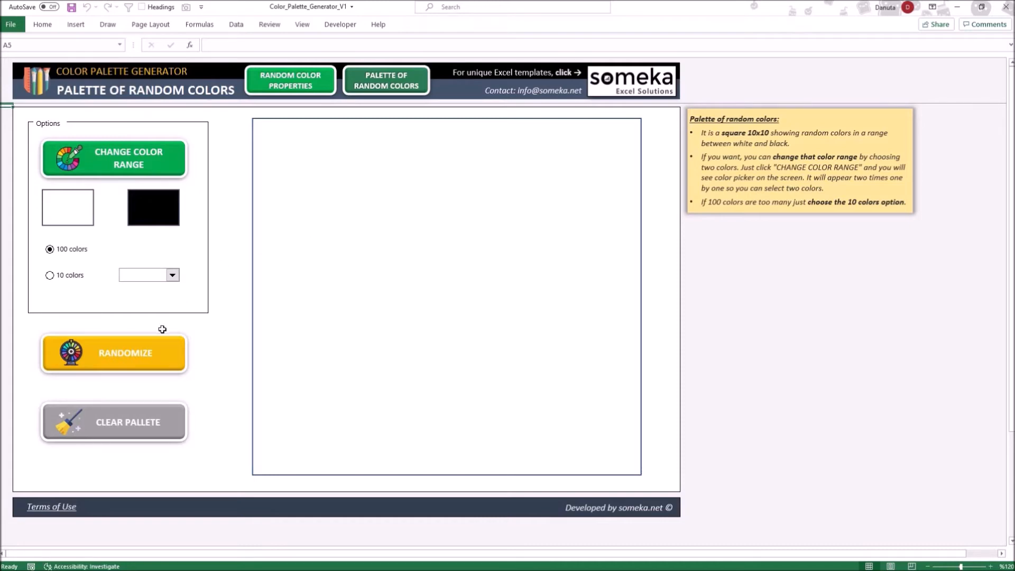
left_click(113, 354)
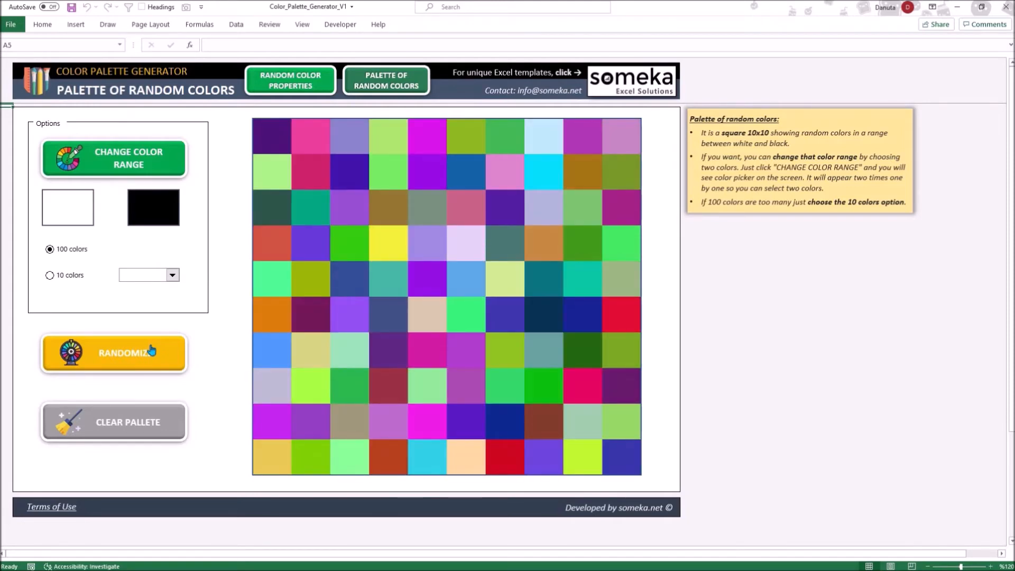
Randomize the 10x10 grid again with the 100 colors option.
left_click(114, 354)
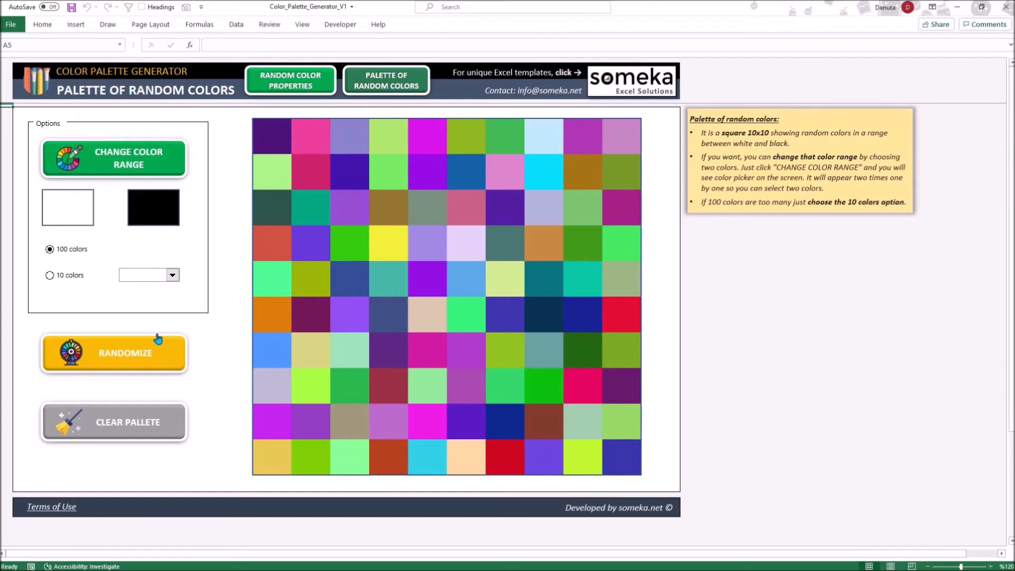
mouse_move(120, 167)
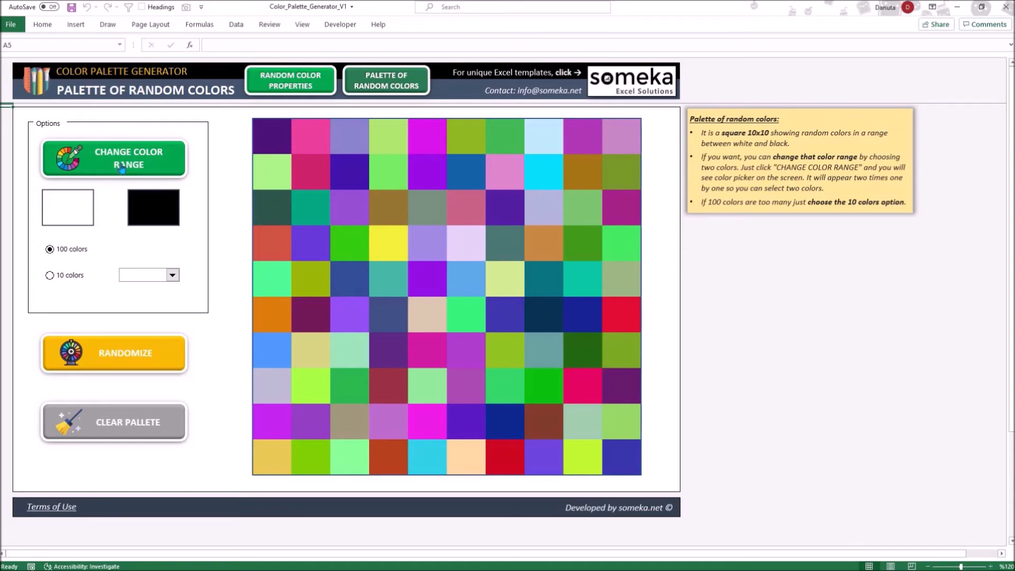
Change the colour range to cyan as the first colour and yellow-green as the second.
left_click(113, 158)
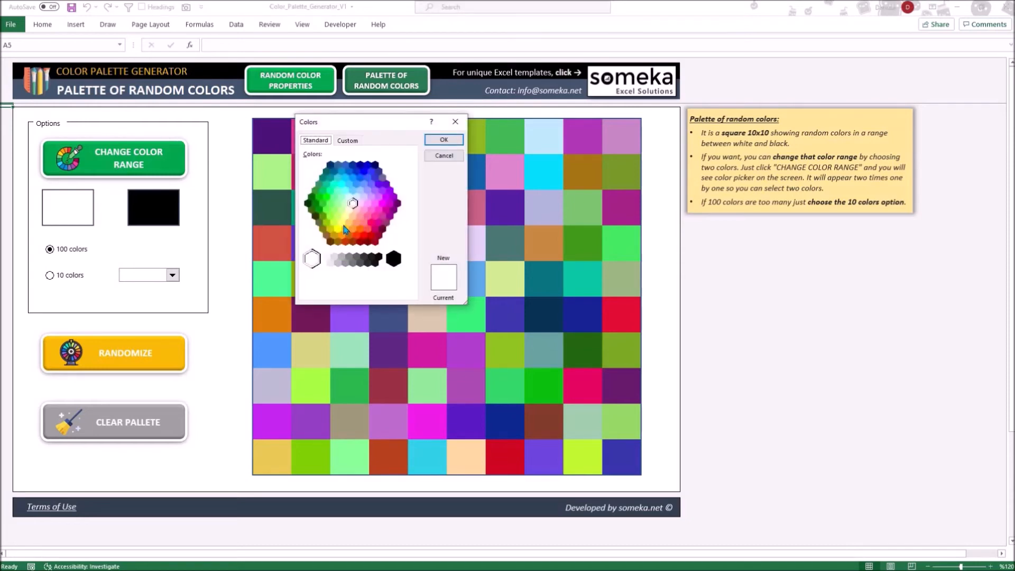
mouse_move(343, 193)
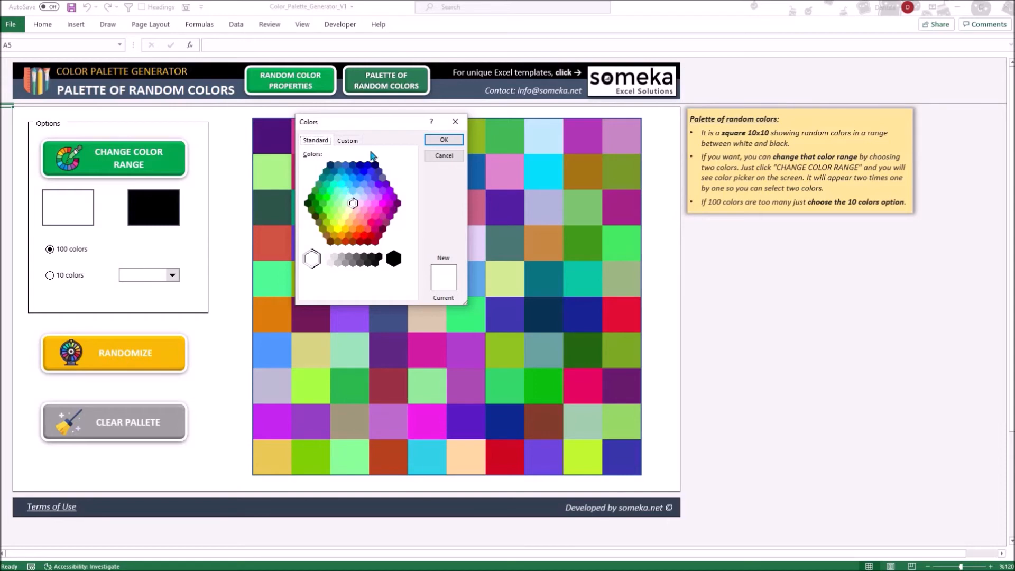
left_click(341, 184)
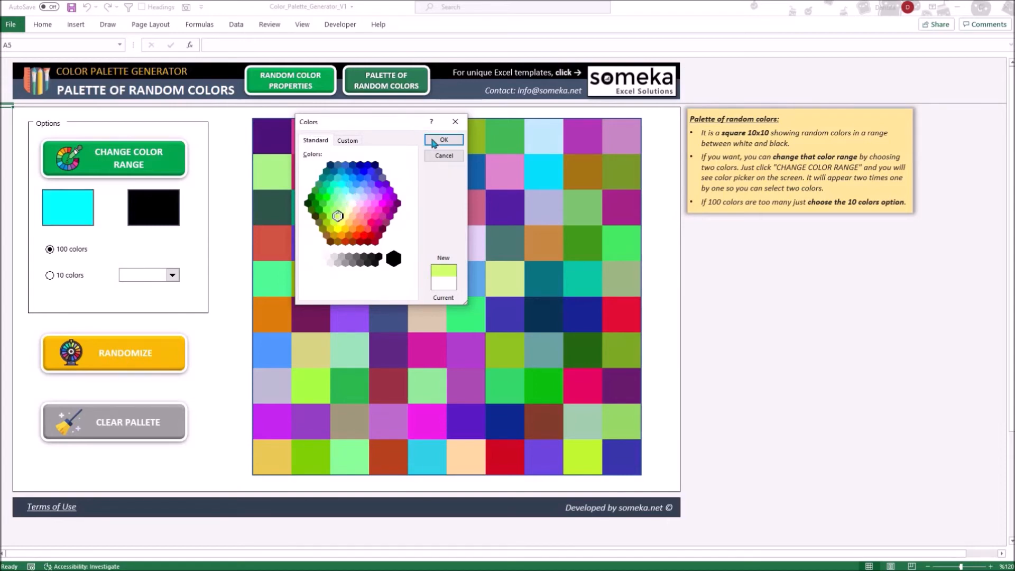
left_click(443, 139)
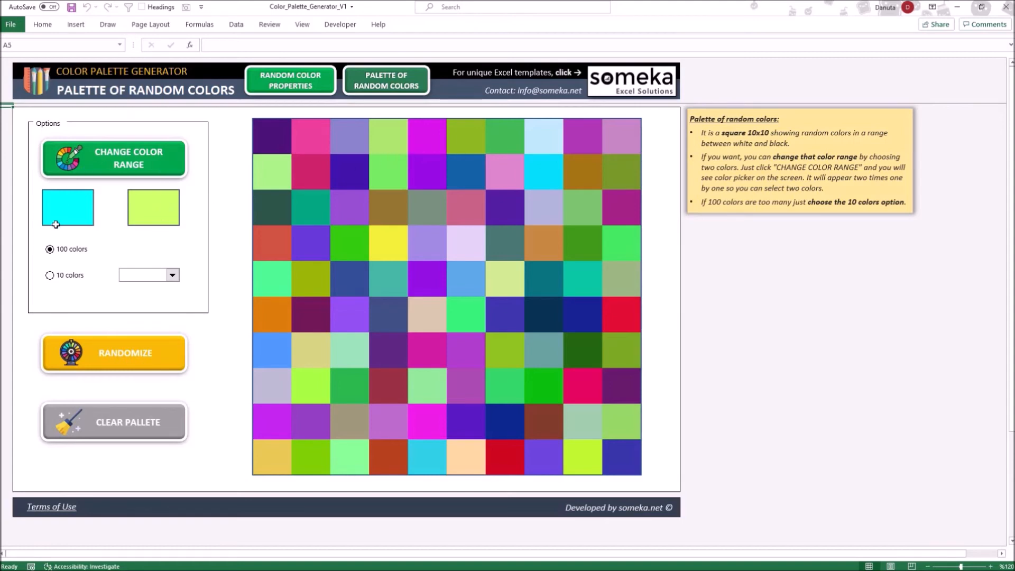
mouse_move(102, 216)
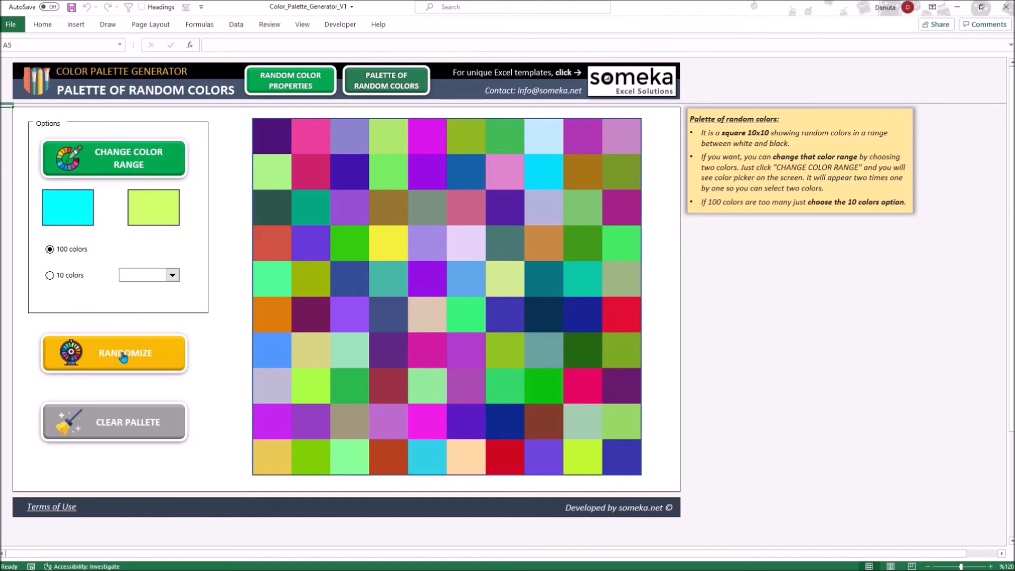
Randomize 100 cyan-to-green shades, then select the 10 colors option.
left_click(114, 353)
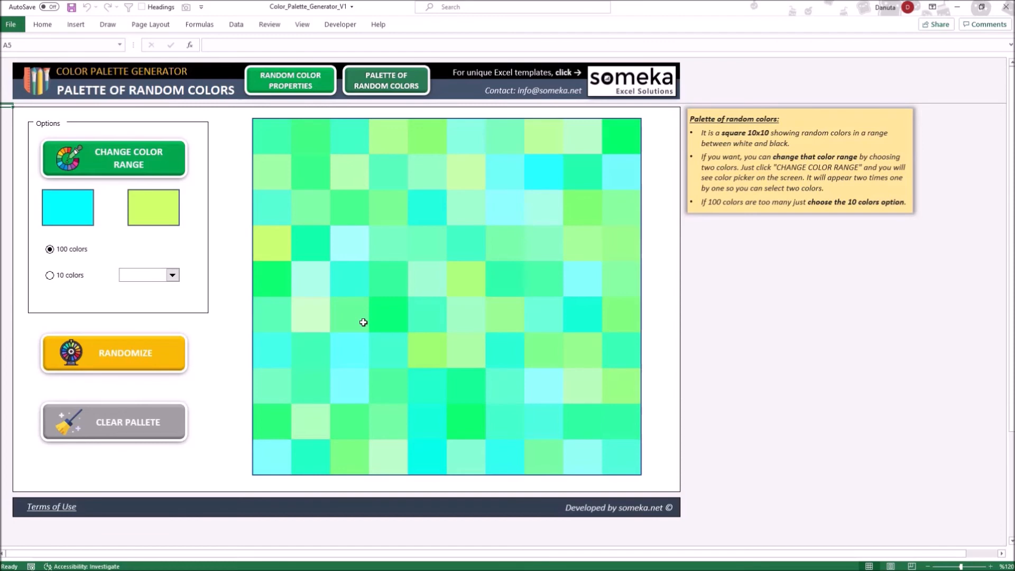
left_click(50, 274)
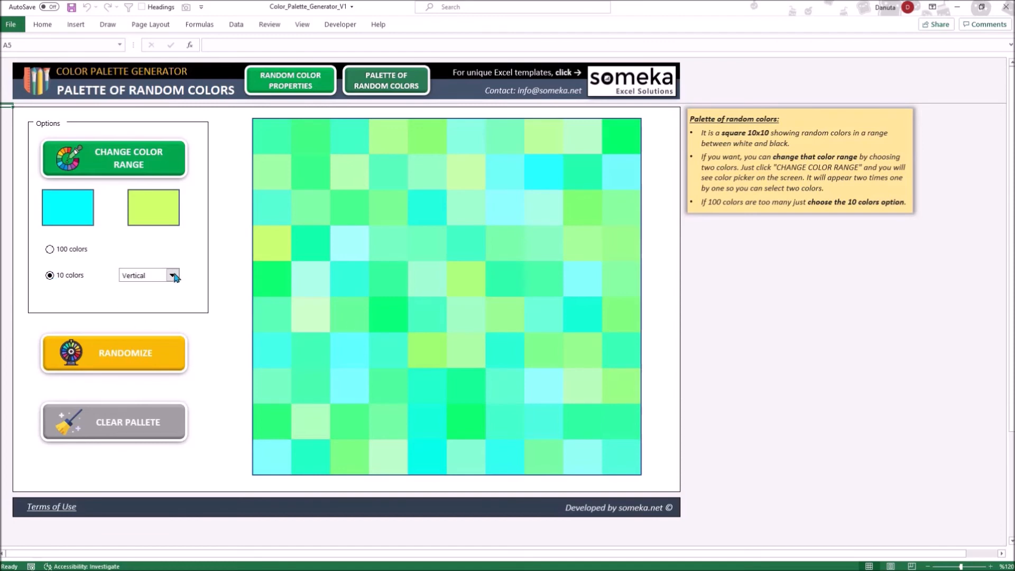
Try Horizontal stripes, return to Vertical, and randomize 10 cyan-to-green stripes.
left_click(172, 274)
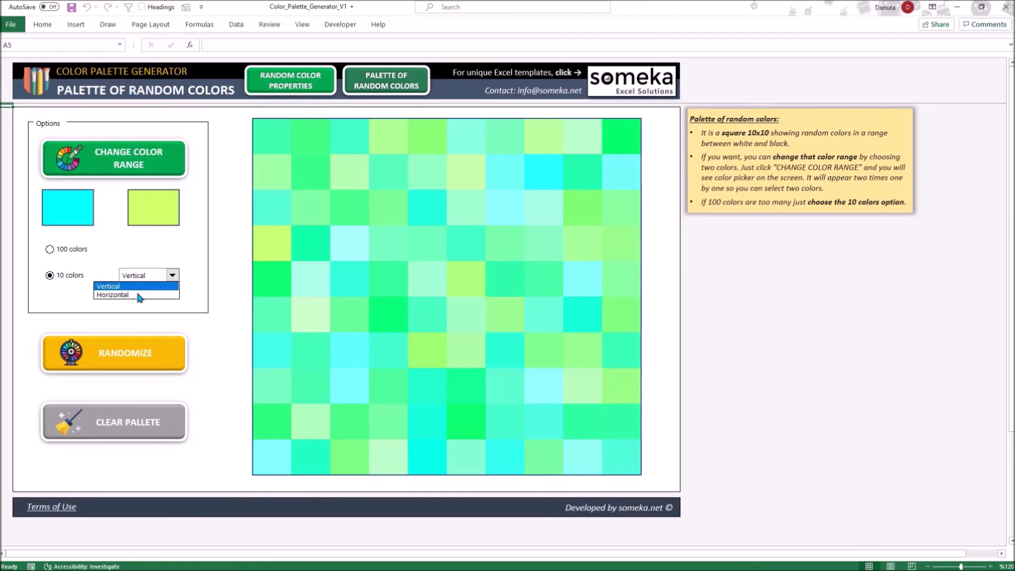
left_click(112, 294)
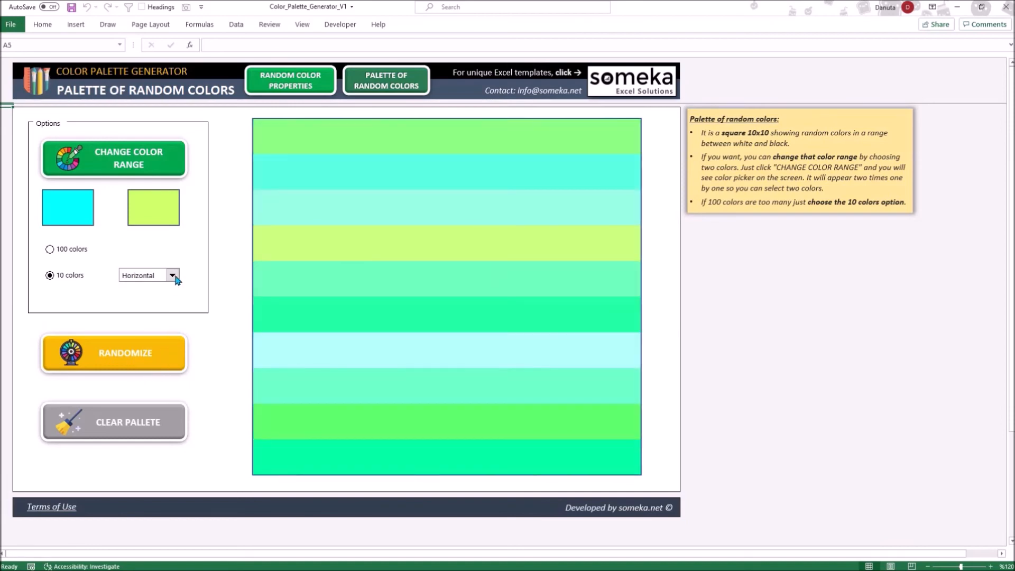
left_click(136, 275)
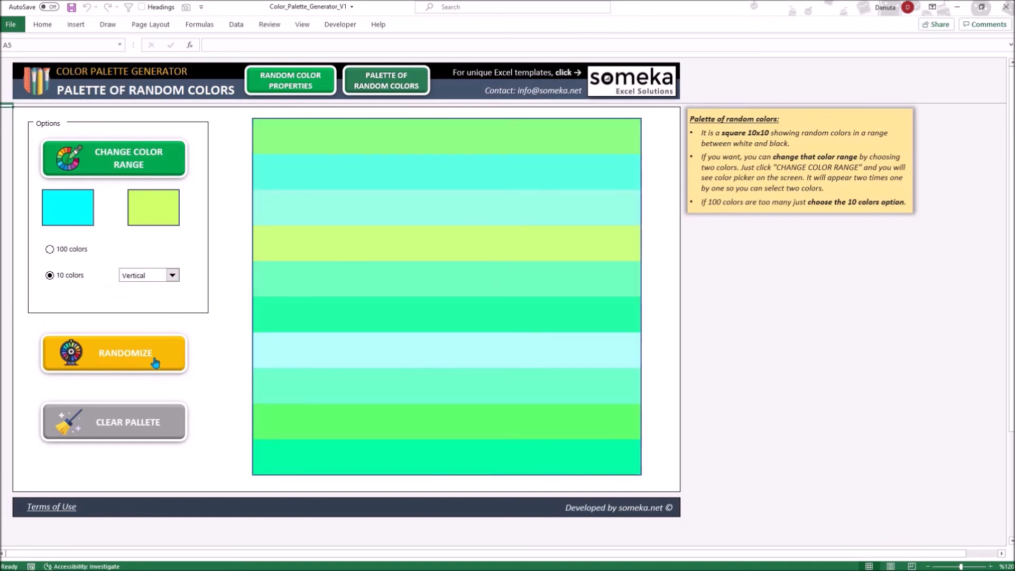
left_click(114, 354)
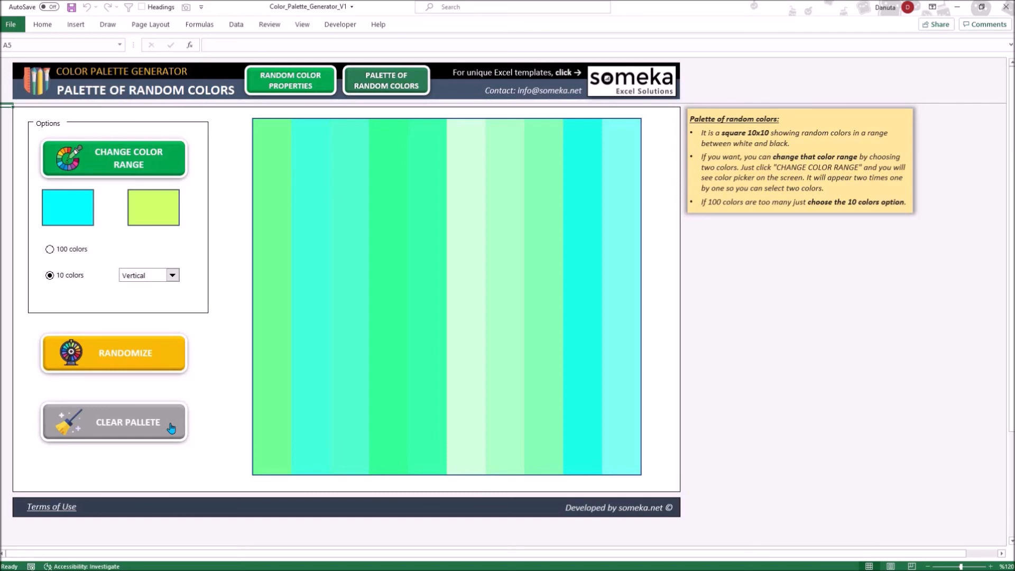
mouse_move(133, 421)
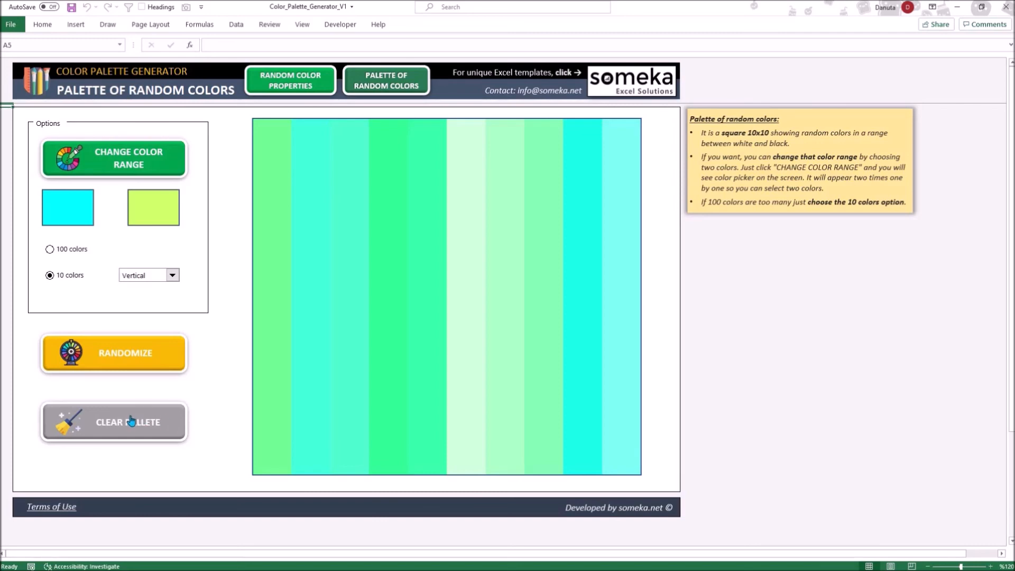
Use CLEAR PALLETE to empty the grid and reset the range to white and black.
left_click(113, 421)
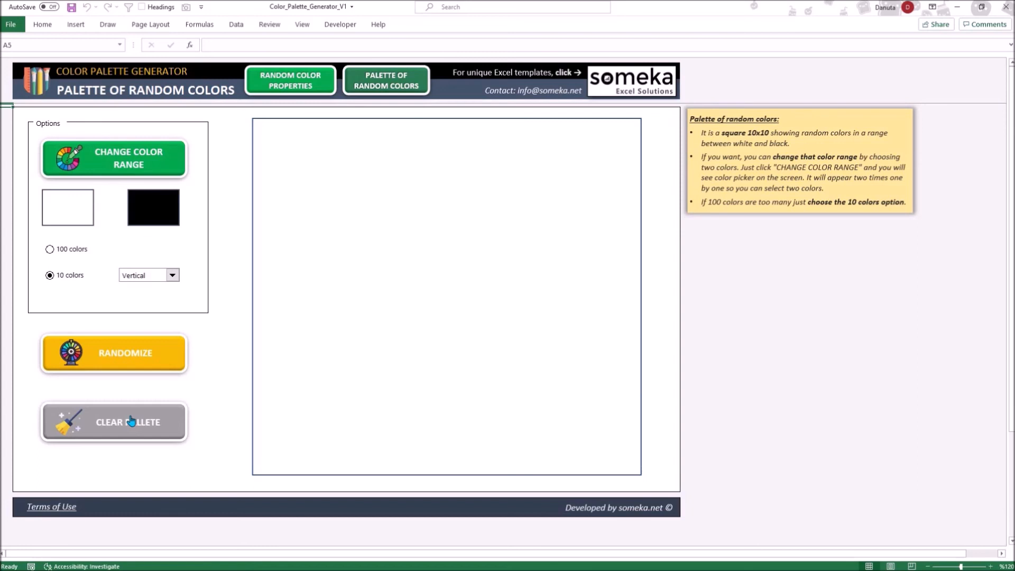
left_click(113, 422)
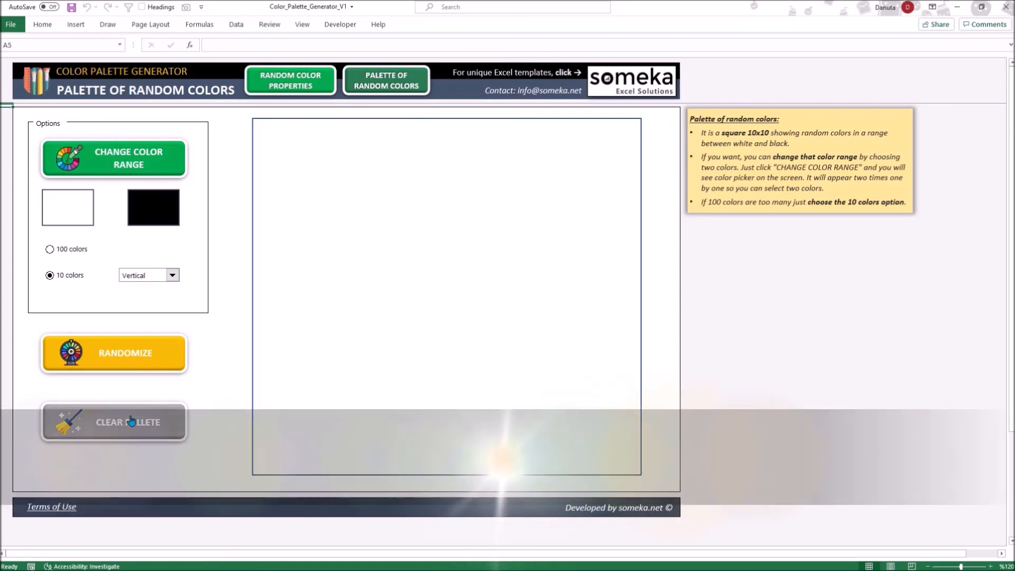